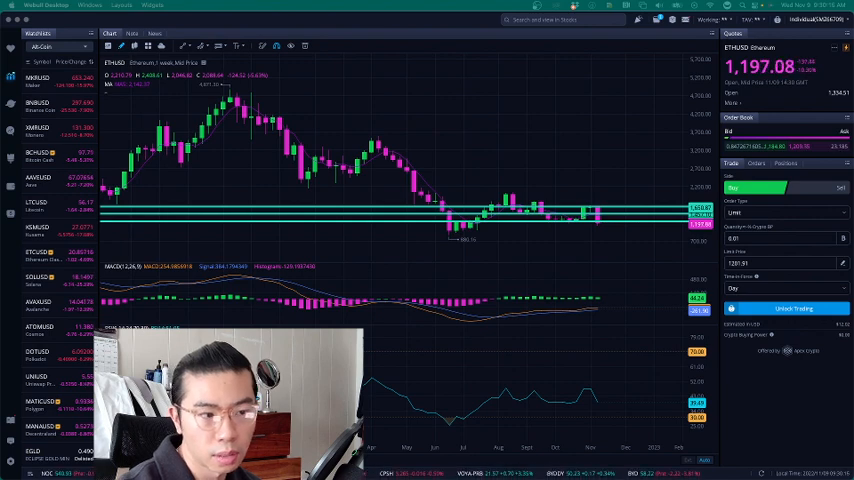
Bring up the Solana (SOLUSD) chart from the watchlist.
scroll("down", 3)
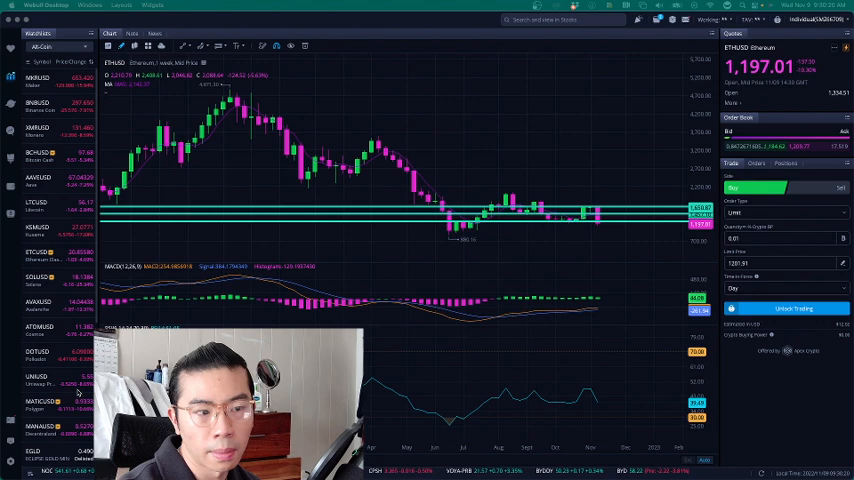
left_click(36, 276)
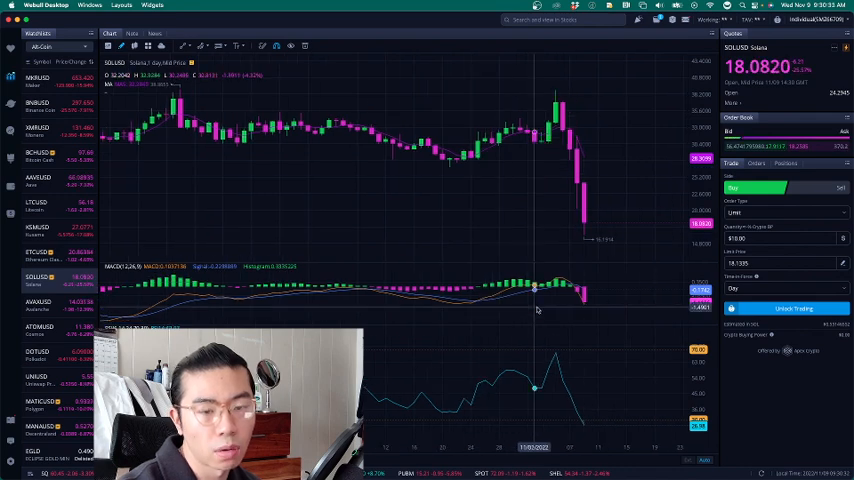
mouse_move(556, 276)
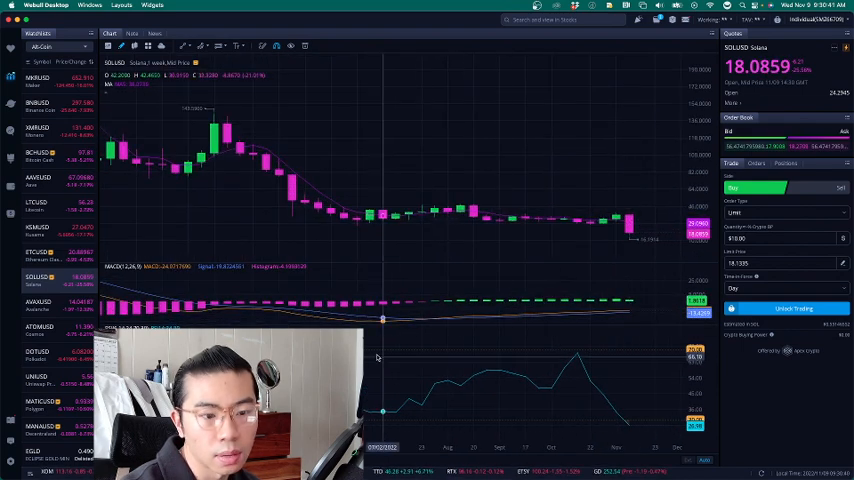
mouse_move(644, 318)
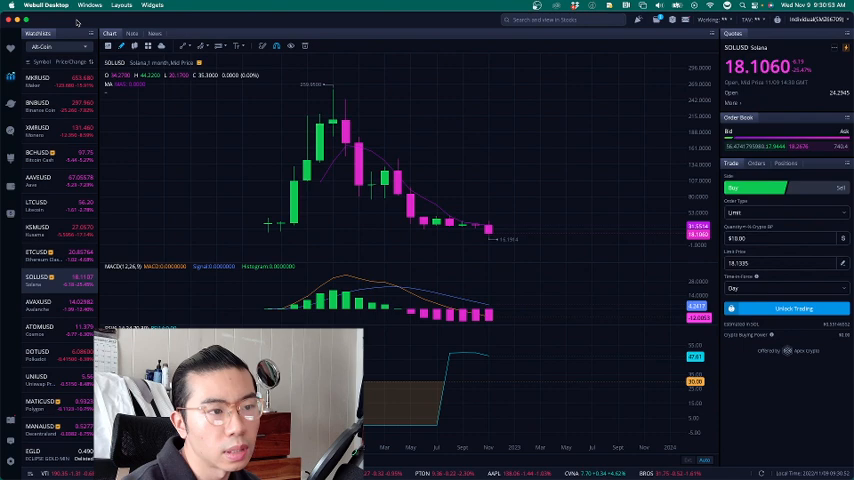
Leave the Solana chart and bring the CNBC homepage to the front.
left_click(48, 48)
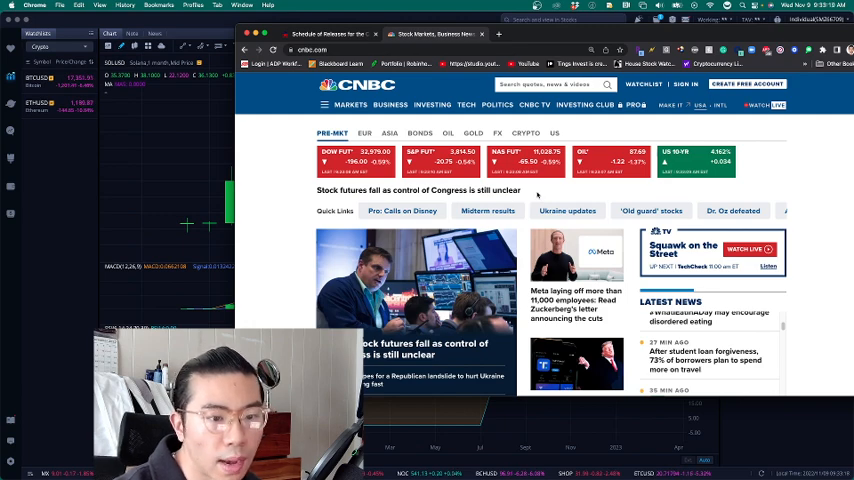
Open the CNBC story about Meta laying off more than 11,000 employees.
scroll("down", 3)
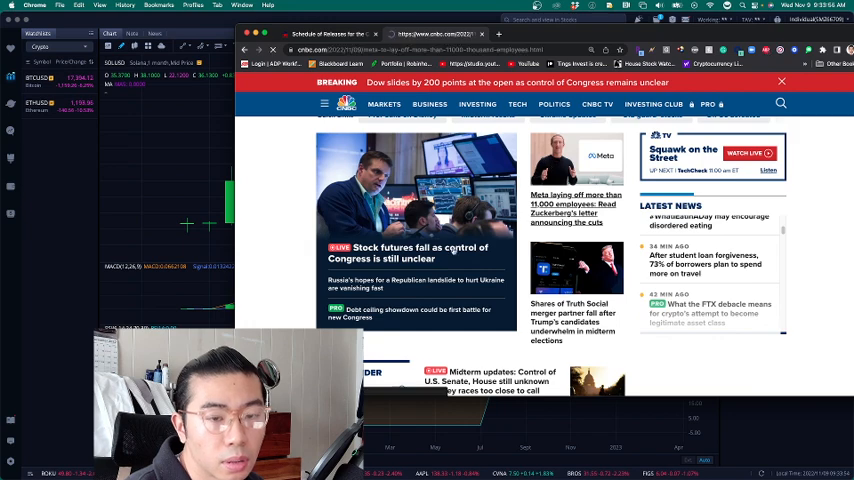
left_click(576, 208)
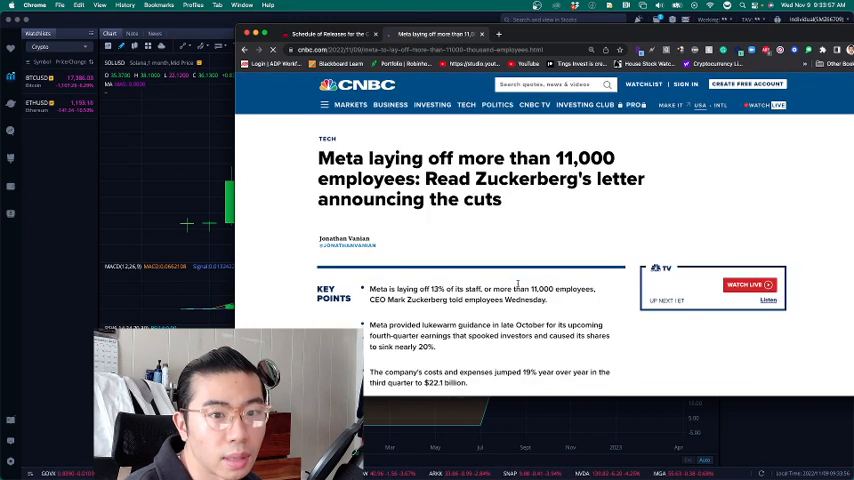
Scroll through more CNBC headlines before the BLS CPI release schedule.
scroll("down", 3)
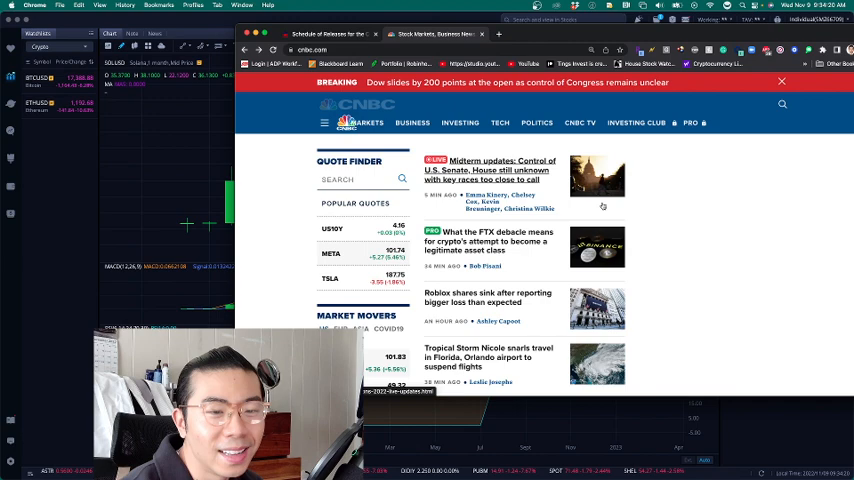
scroll("down", 3)
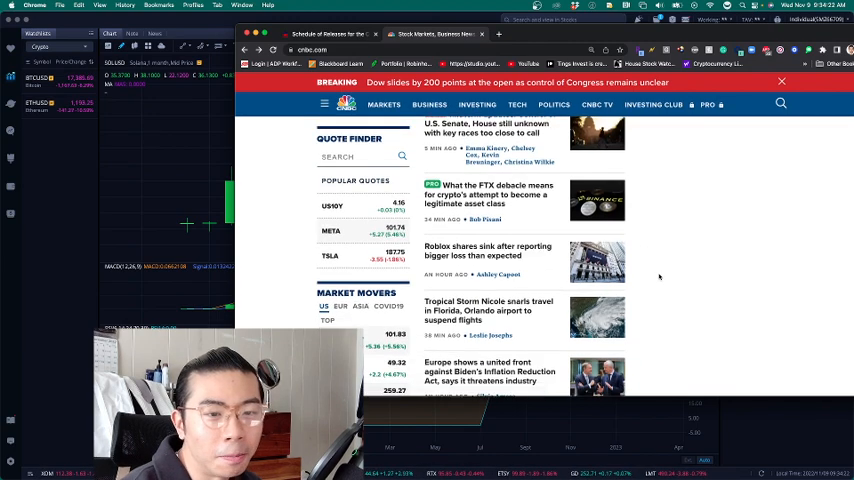
scroll("down", 3)
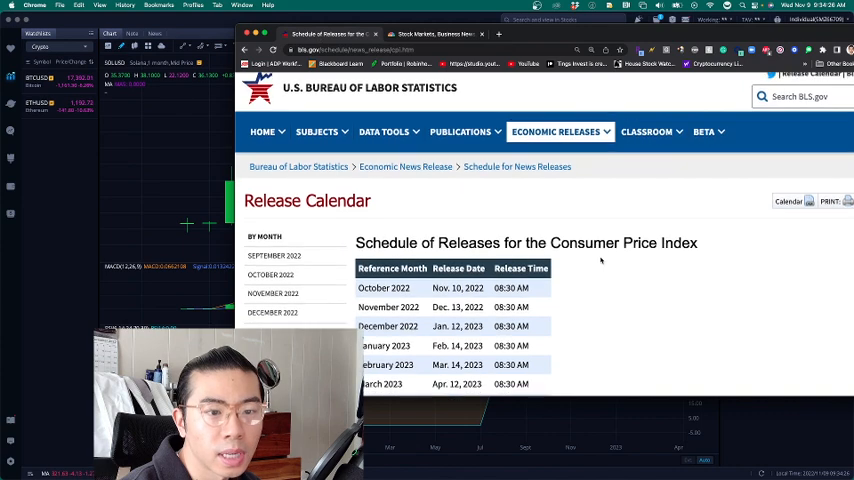
Scroll the BLS CPI release calendar and open the BlackRock PDF in Preview.
scroll("down", 3)
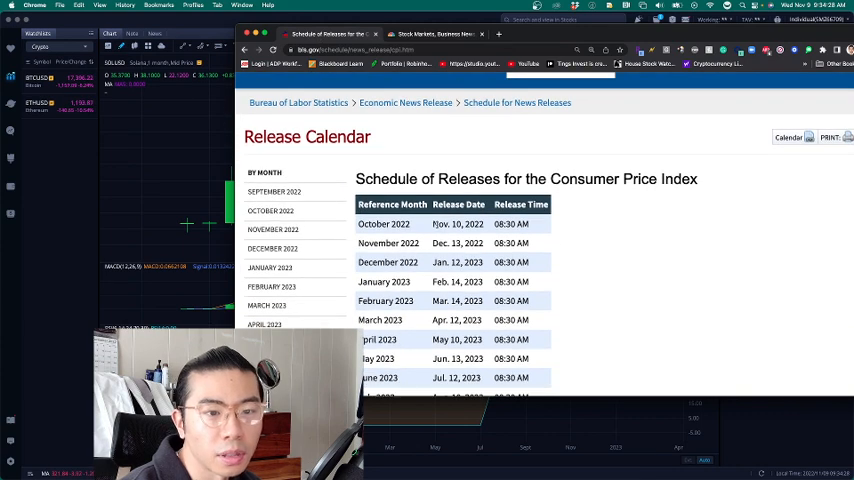
double_click(458, 224)
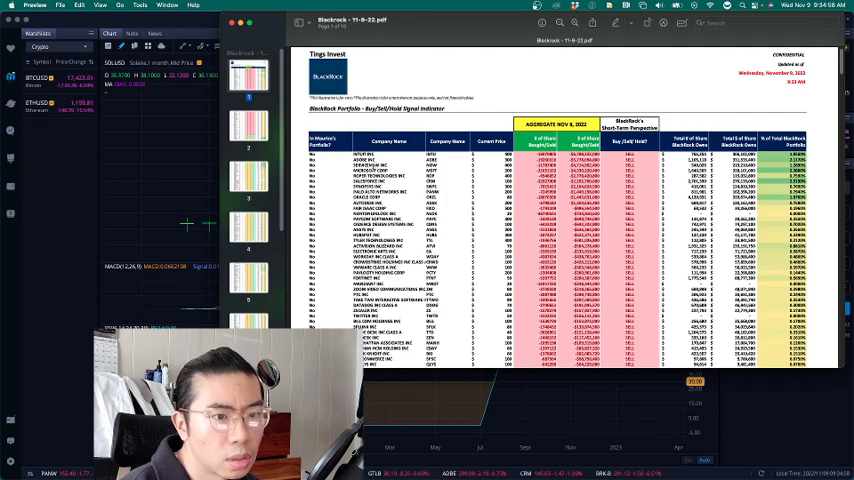
Scroll down through the BlackRock holdings table of buy/sell/hold signals.
scroll("down", 3)
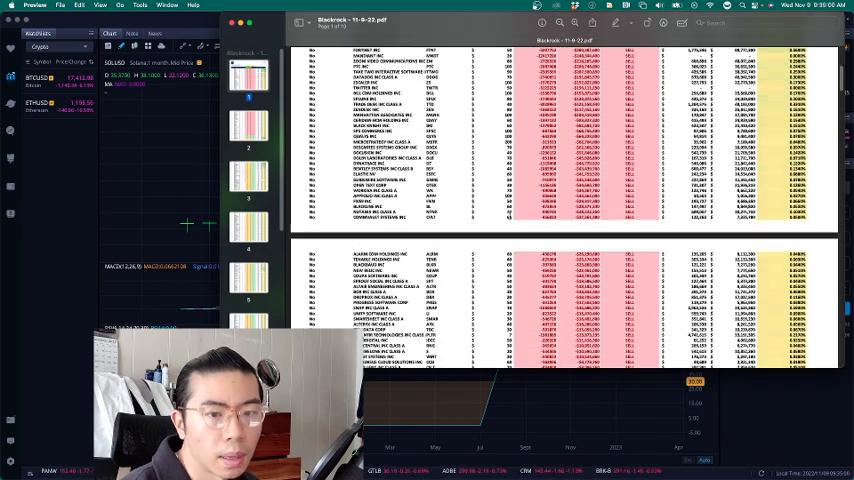
scroll("down", 3)
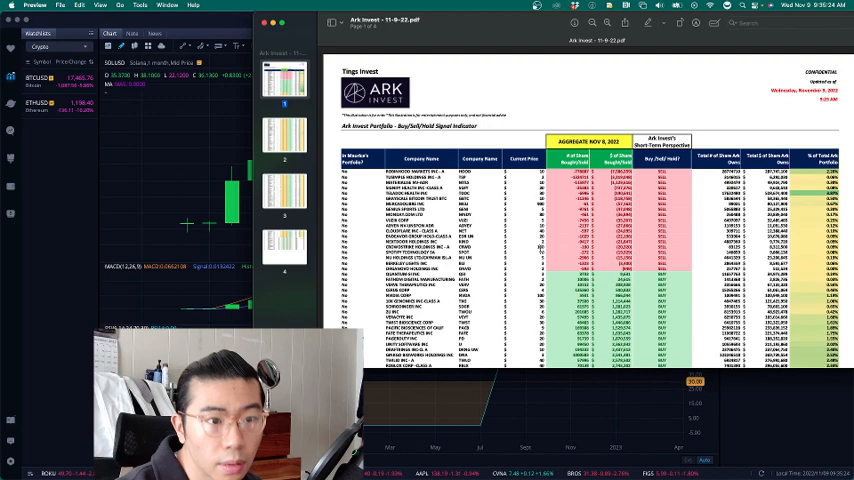
Scroll through the ARK Invest holdings table of buy/sell/hold signals.
scroll("down", 3)
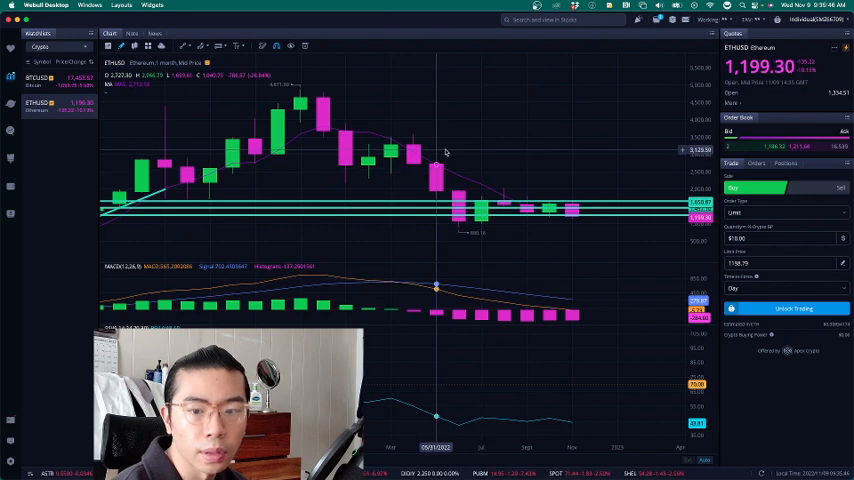
mouse_move(504, 156)
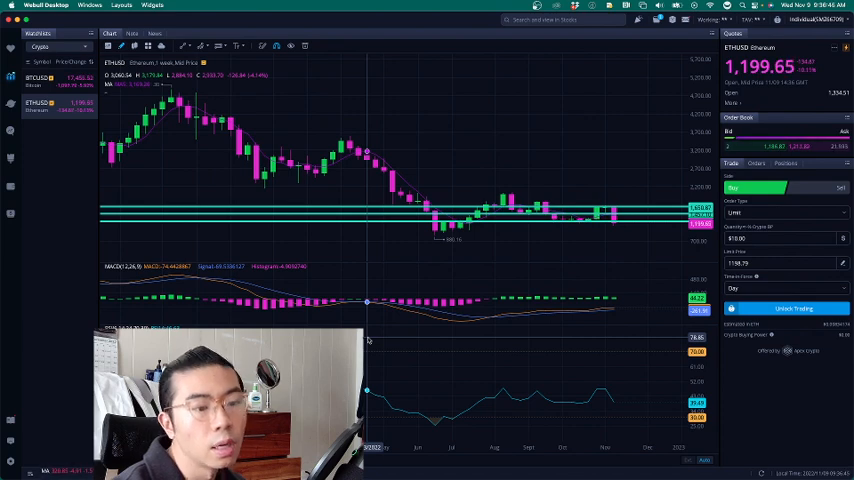
mouse_move(468, 178)
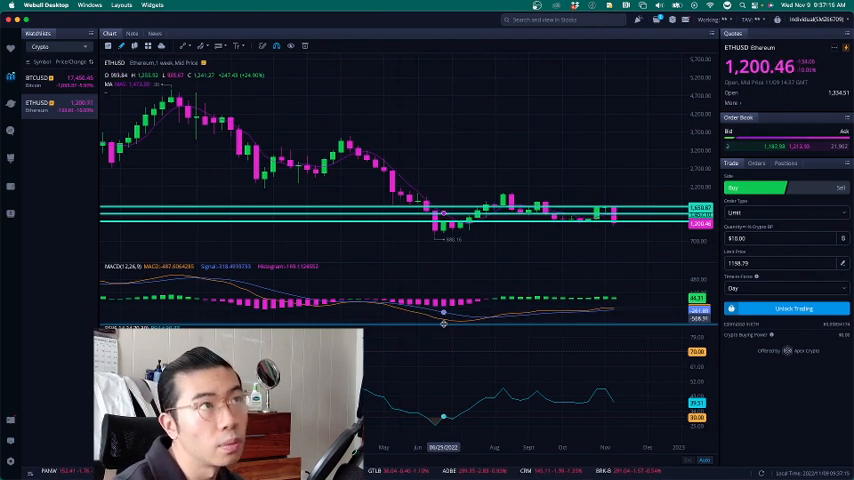
Bring up the Bitcoin (BTCUSD) chart with its multi-year price history.
left_click(40, 78)
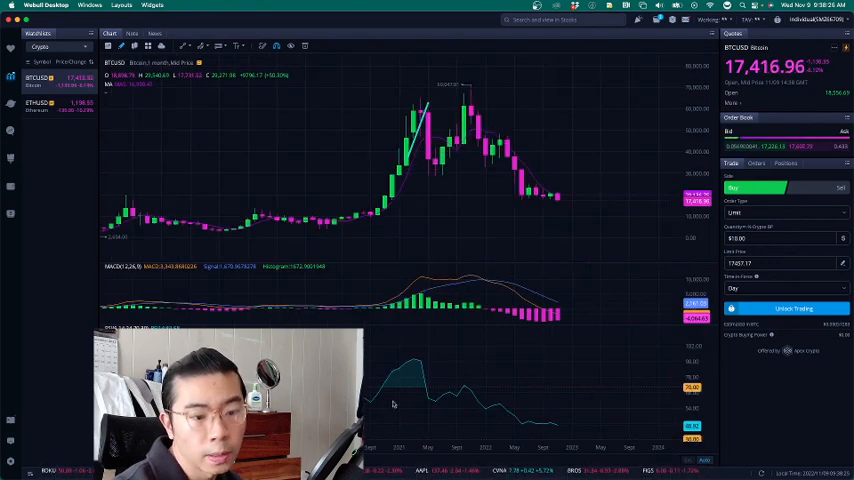
mouse_move(624, 332)
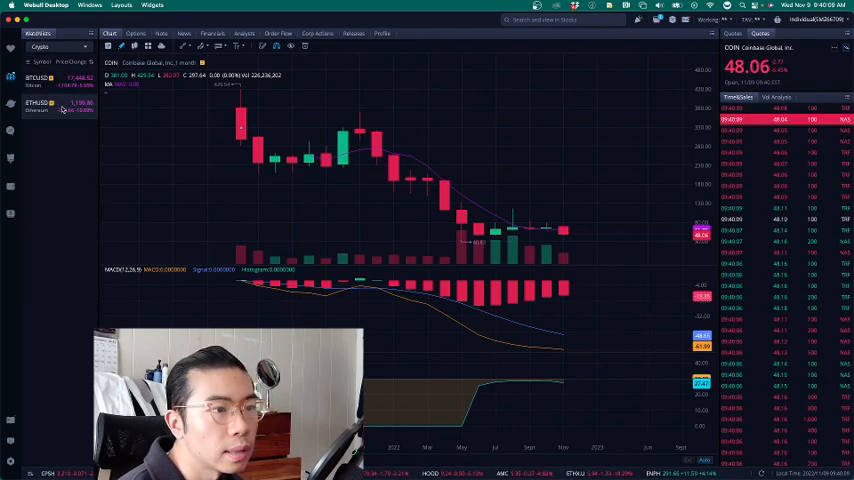
Return to the Ethereum (ETHUSD) multi-year chart after reviewing Coinbase.
left_click(40, 104)
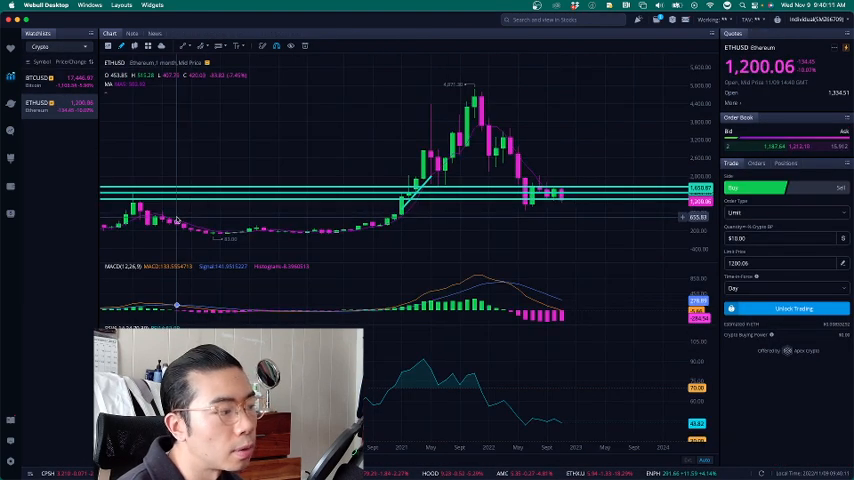